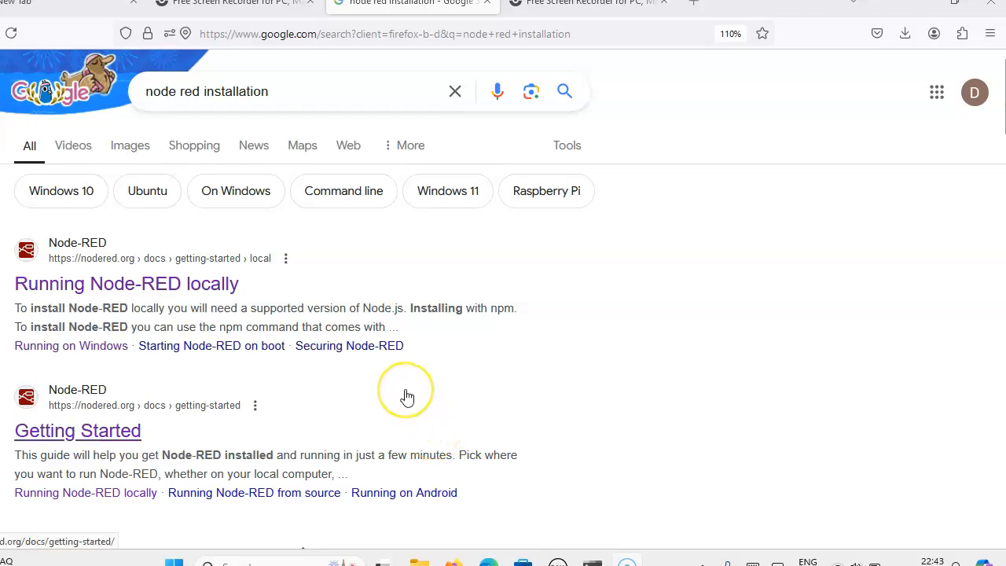
{"action": "mouse_move", "coordinate": [342, 358]}
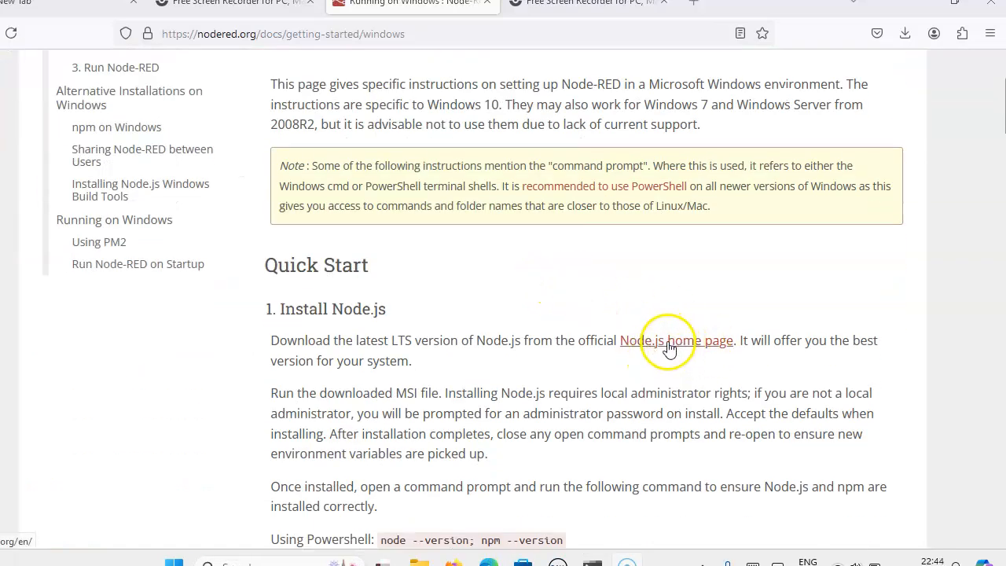
- Follow the Node.js home page link from the Node-RED Windows guide
{"action": "left_click", "coordinate": [669, 339]}
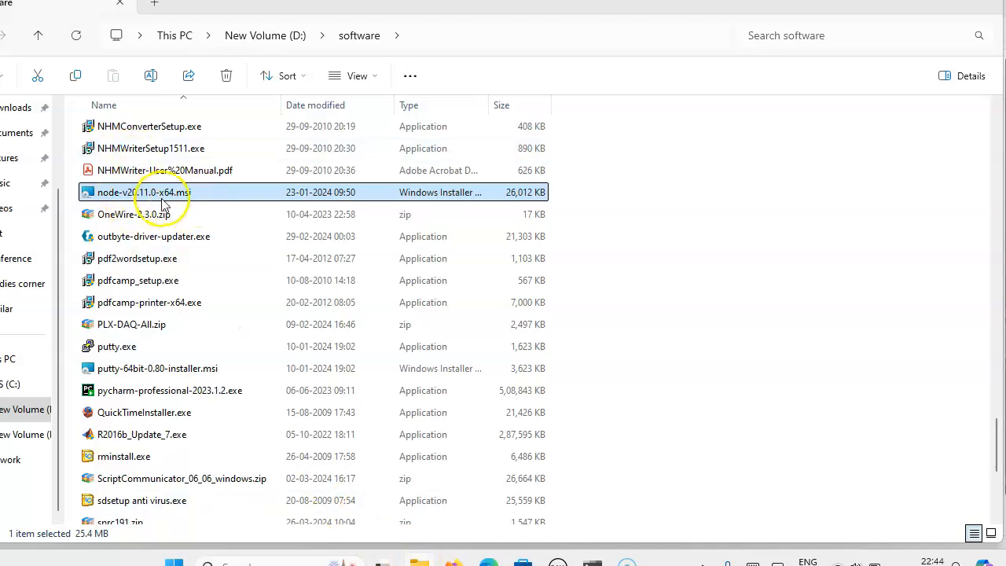
- Check the node-v20.11.0-x64.msi installer's actions, then return to the guide in Firefox
{"action": "right_click", "coordinate": [144, 192]}
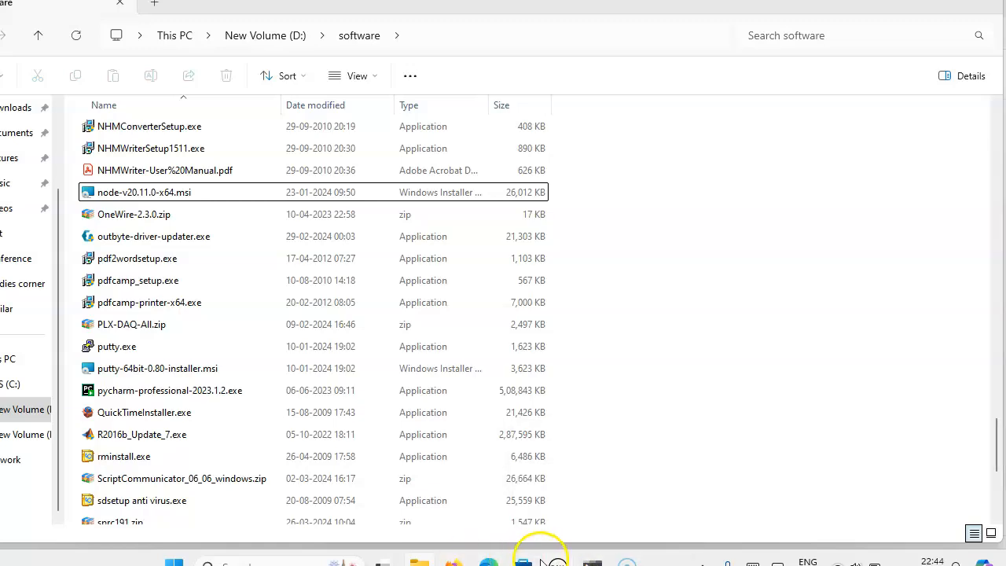
{"action": "left_click", "coordinate": [412, 7]}
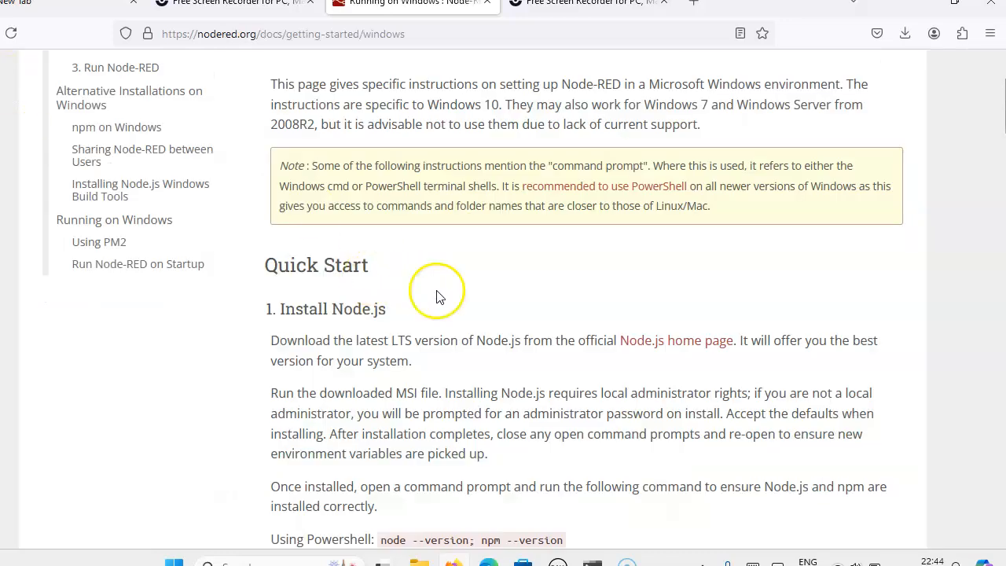
- Scroll the guide down to the npm install -g --unsafe-perm node-red command
{"action": "scroll", "scroll_direction": "down", "scroll_amount": 3}
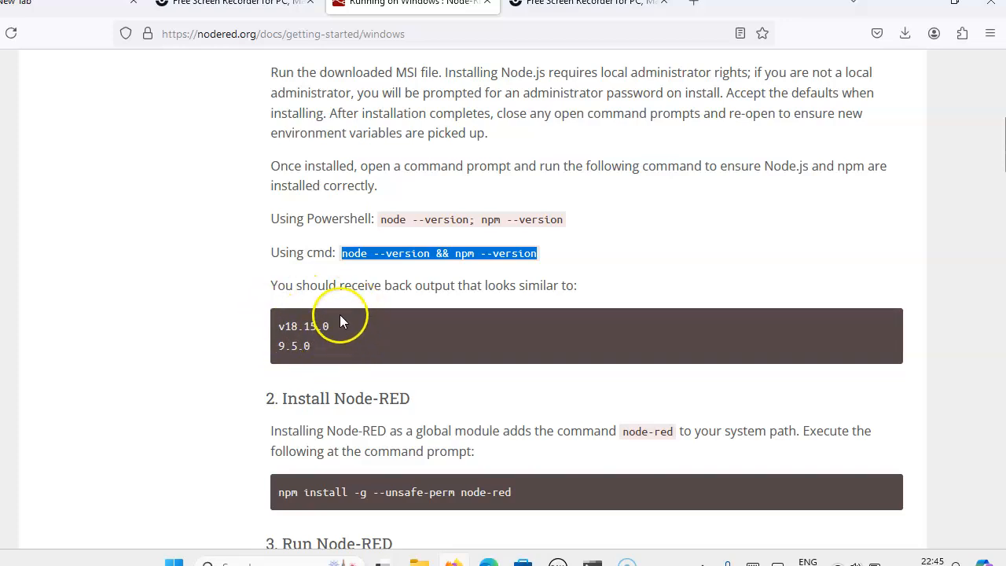
{"action": "scroll", "scroll_direction": "down", "scroll_amount": 3}
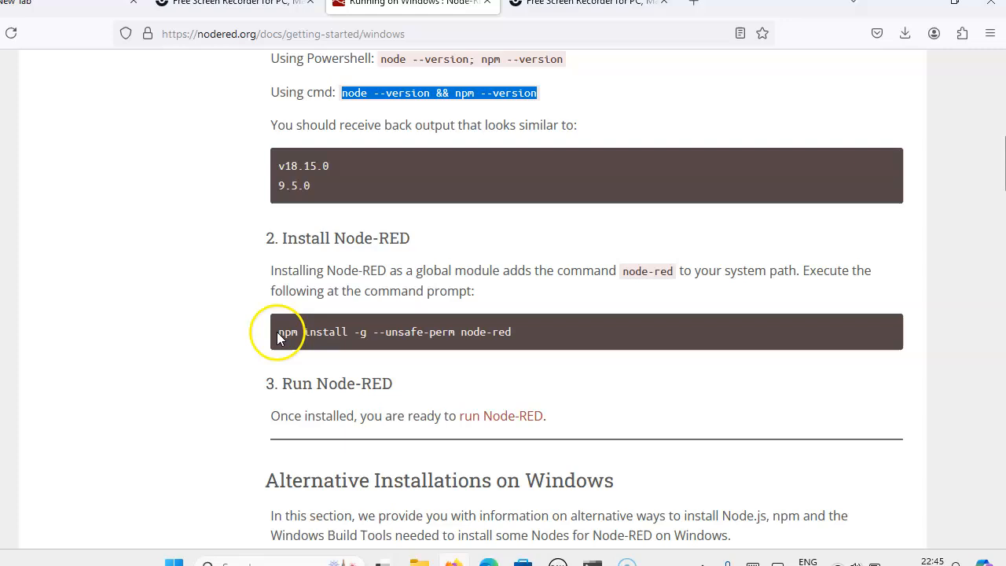
{"action": "mouse_move", "coordinate": [538, 330]}
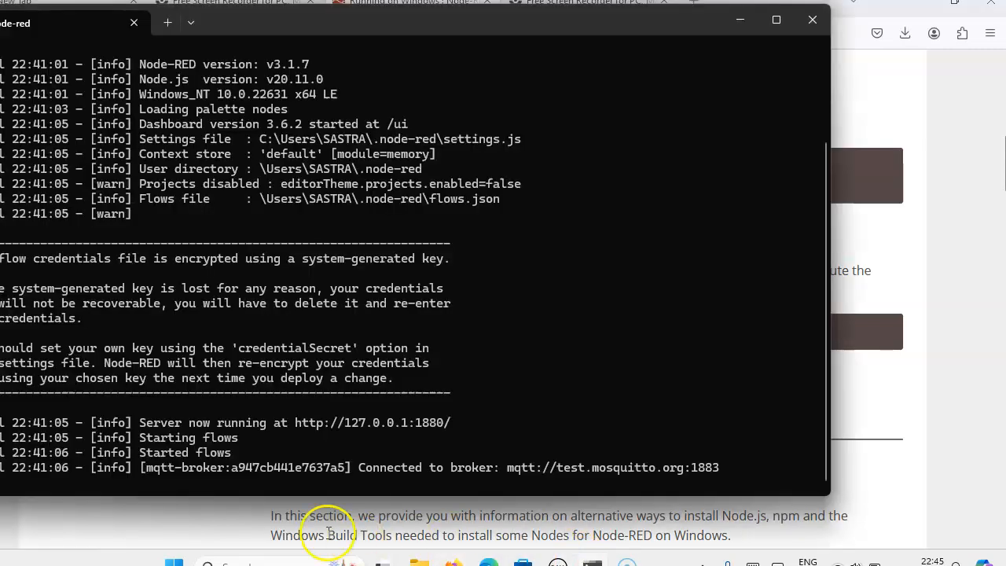
{"action": "mouse_move", "coordinate": [306, 197]}
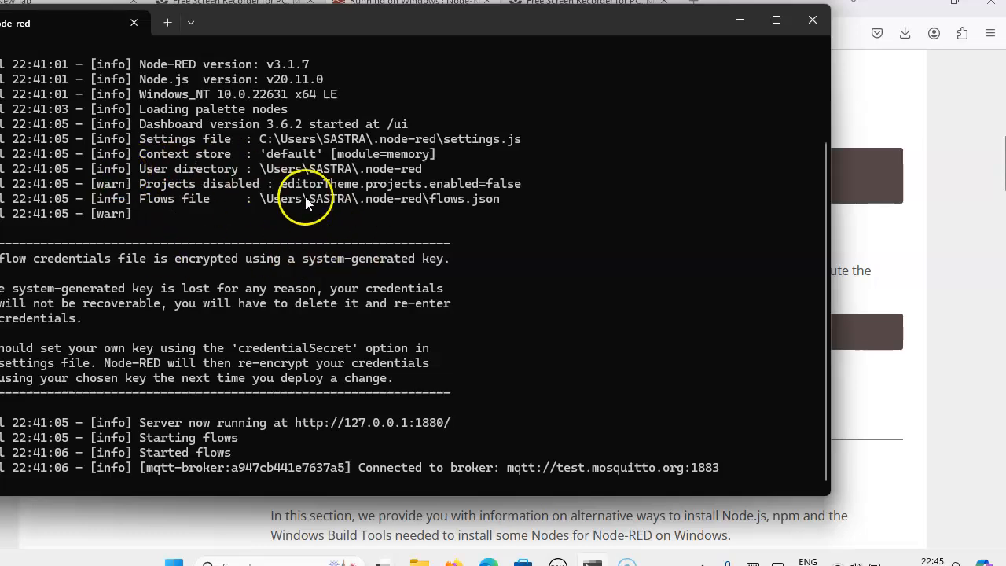
{"action": "scroll", "scroll_direction": "up", "scroll_amount": 3}
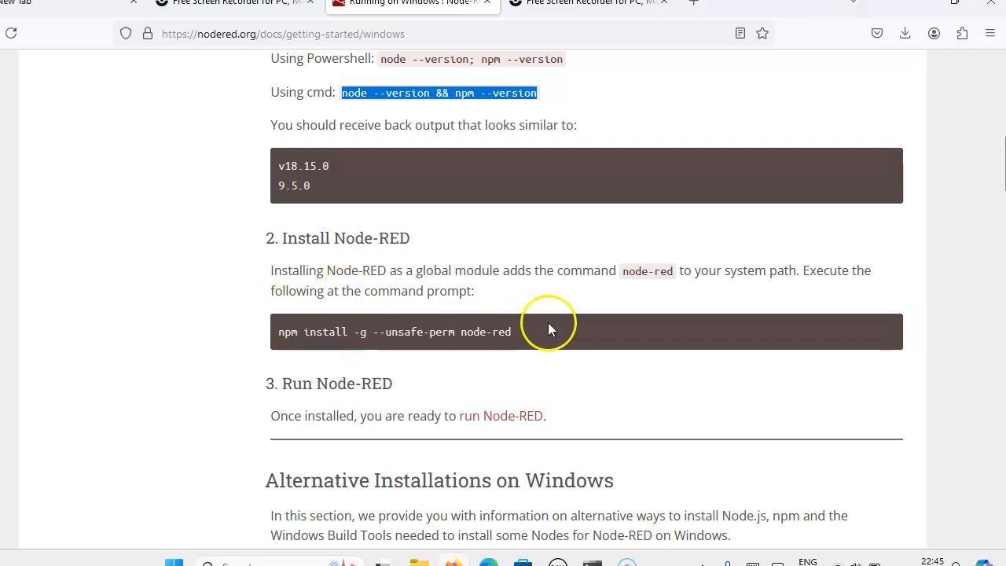
{"action": "mouse_move", "coordinate": [546, 322]}
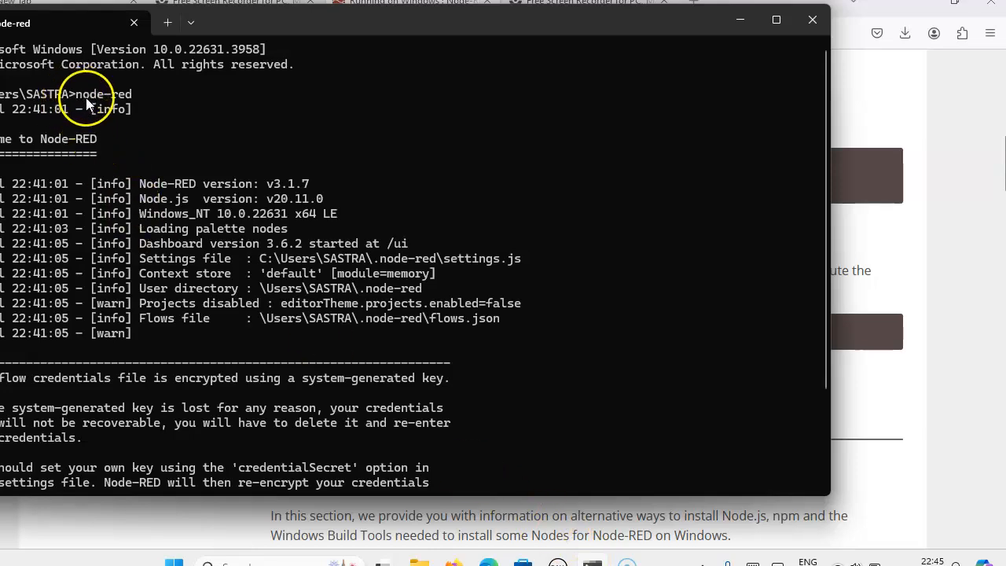
{"action": "mouse_move", "coordinate": [126, 101]}
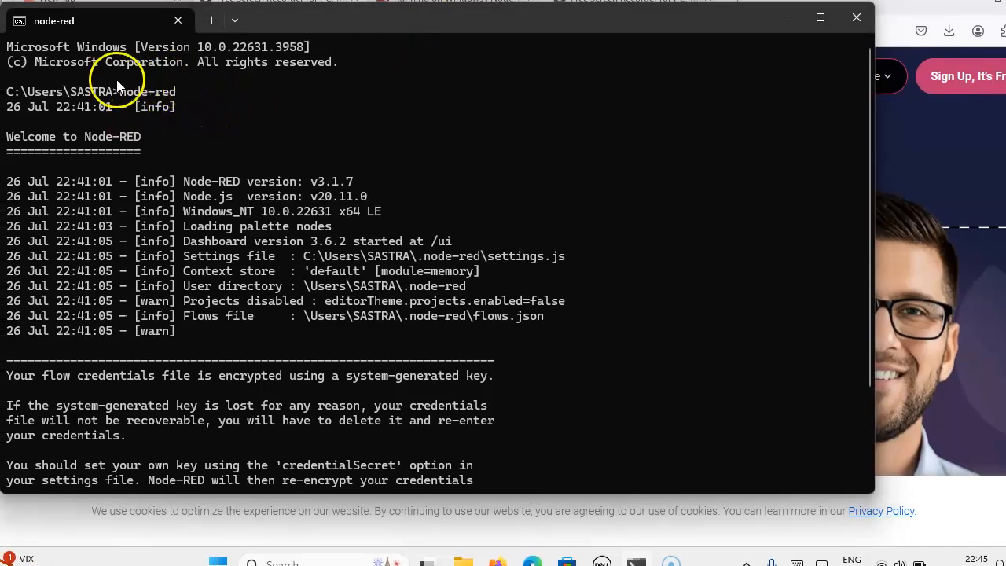
{"action": "mouse_move", "coordinate": [109, 165]}
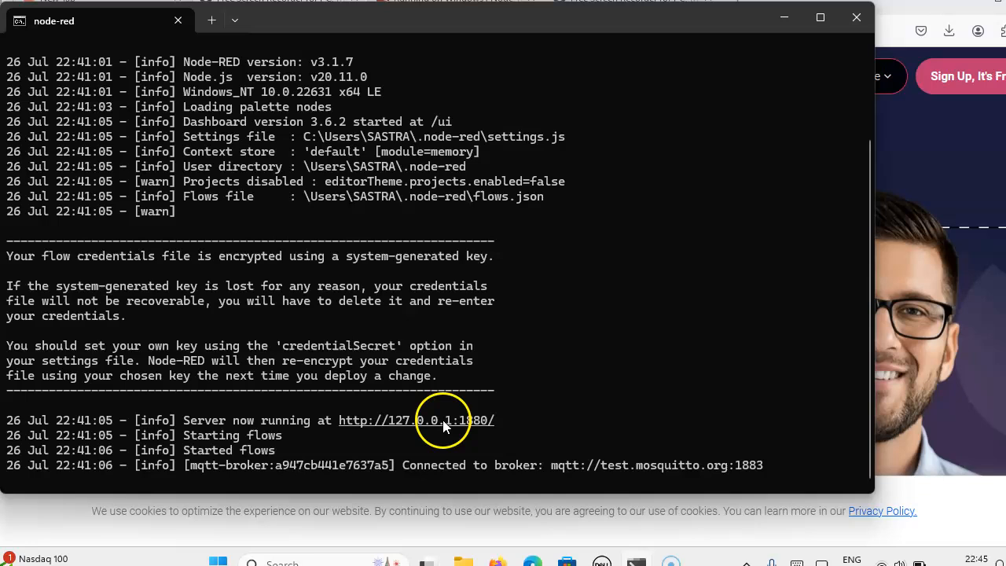
{"action": "mouse_move", "coordinate": [785, 44]}
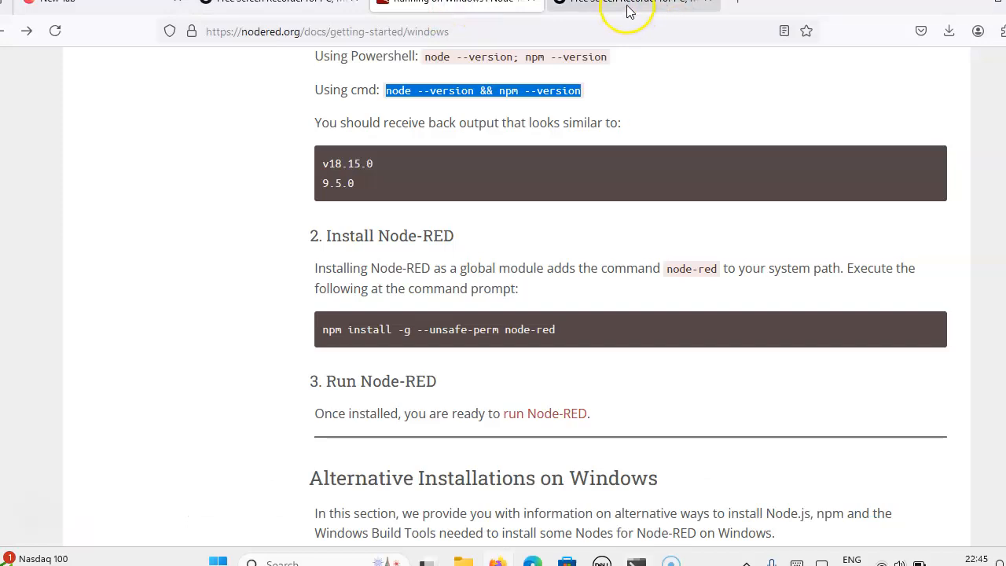
- Open the Node-RED editor at 127.0.0.1:1880/ in a new browser tab
{"action": "left_click", "coordinate": [762, 4]}
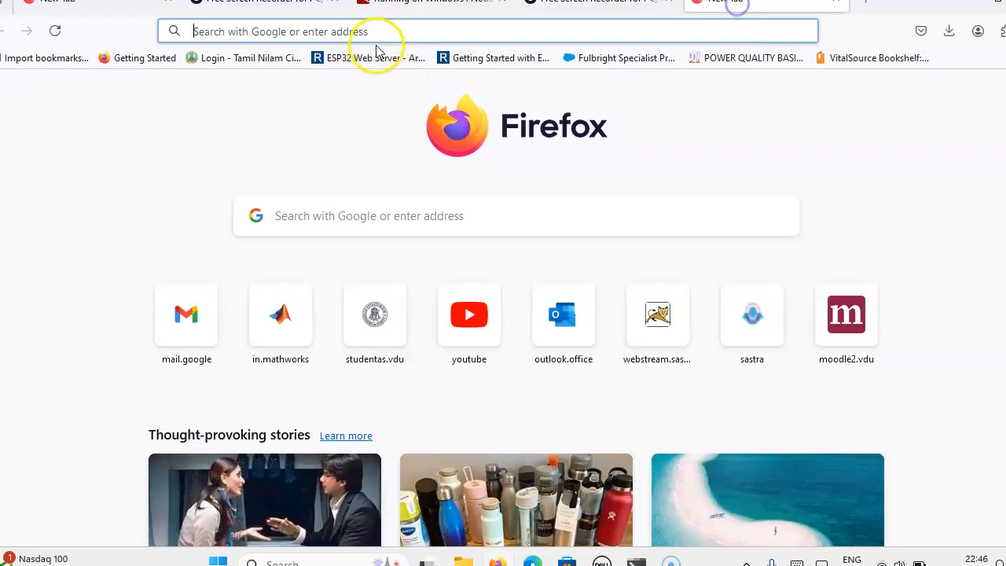
{"action": "type", "text": "127.0.0.1:1880/#flow/1212bae723ea784d"}
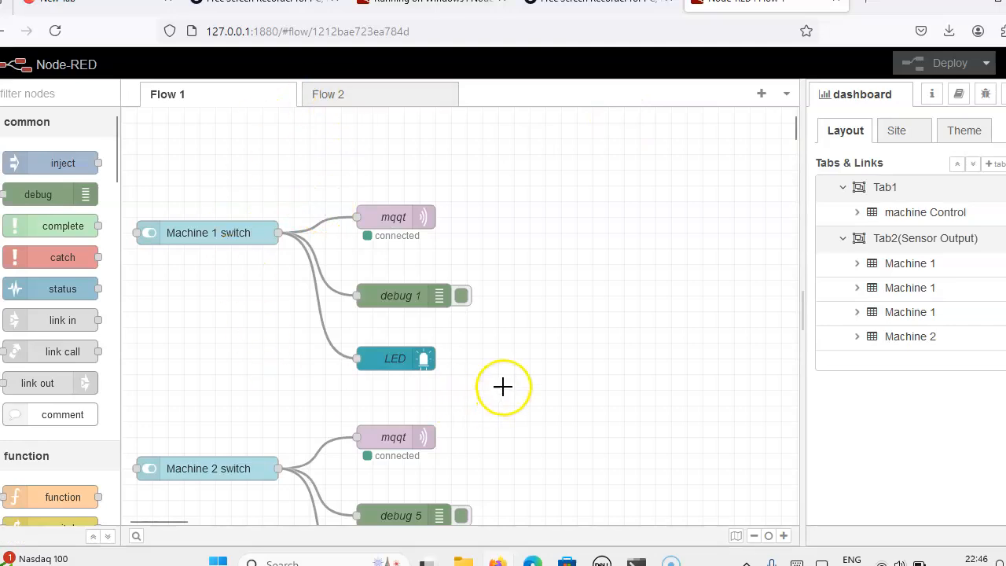
{"action": "mouse_move", "coordinate": [418, 429]}
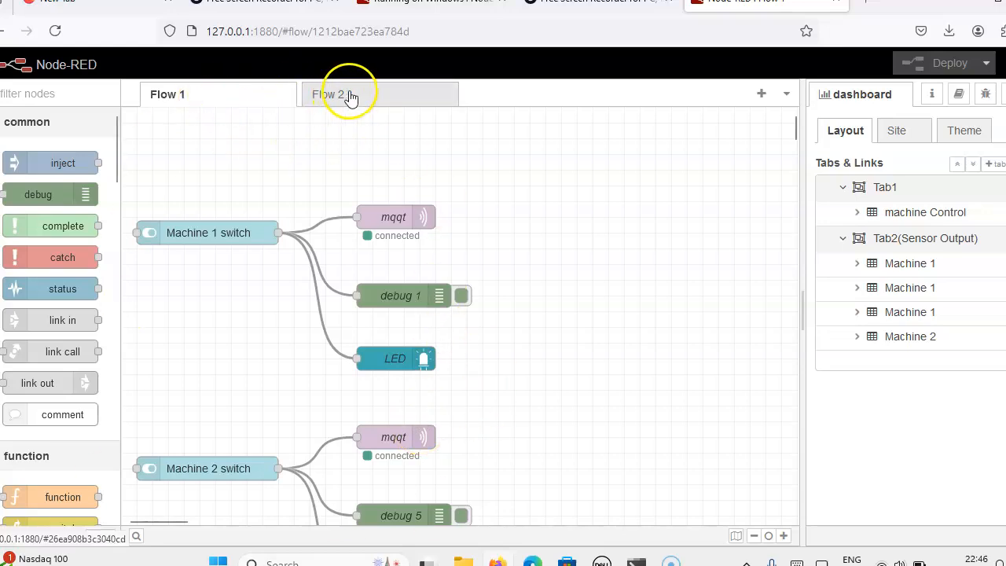
- Review Flow 2, add an empty Flow 3, return to Flow 1 and open the Dashboard page
{"action": "left_click", "coordinate": [346, 94]}
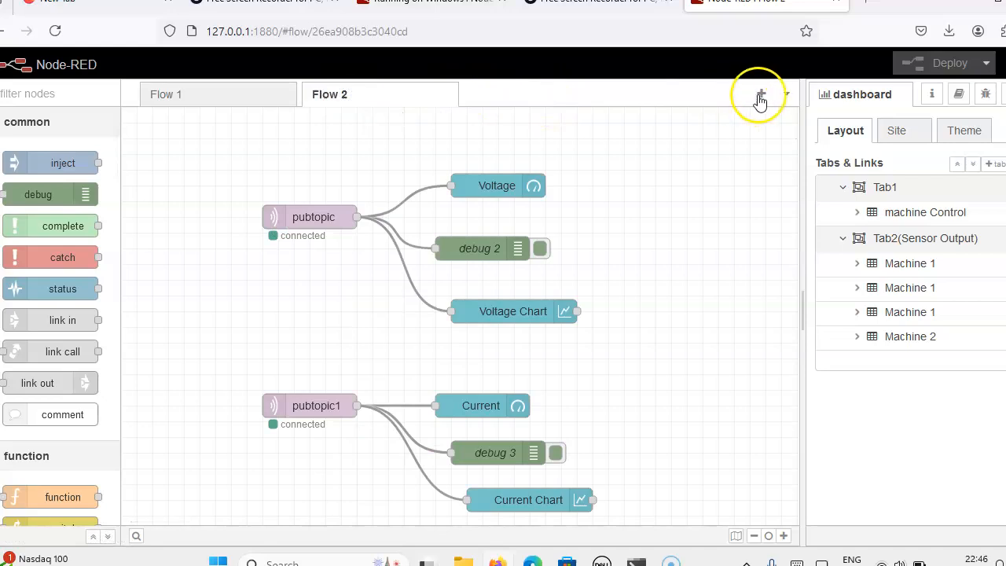
{"action": "left_click", "coordinate": [760, 94]}
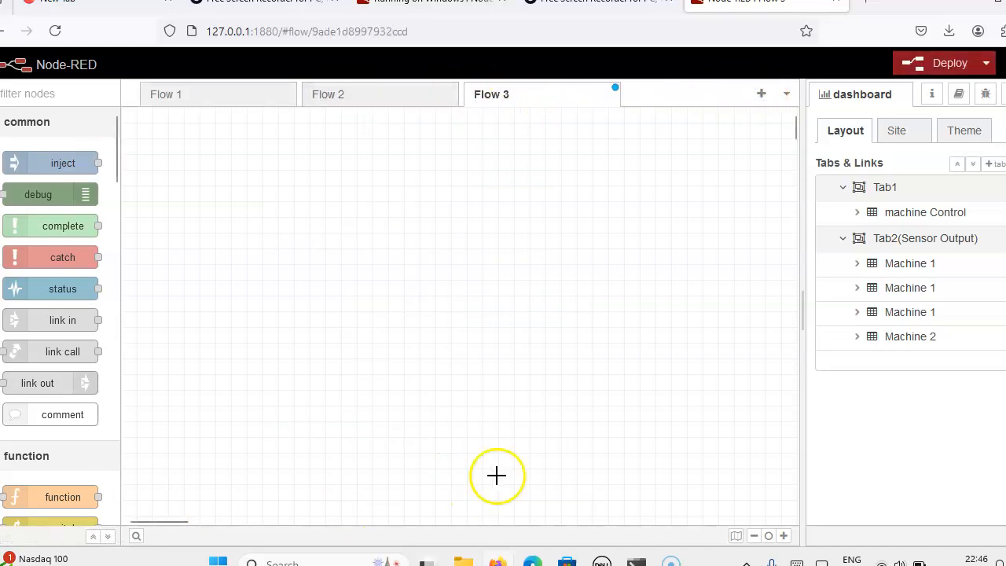
{"action": "mouse_move", "coordinate": [50, 161]}
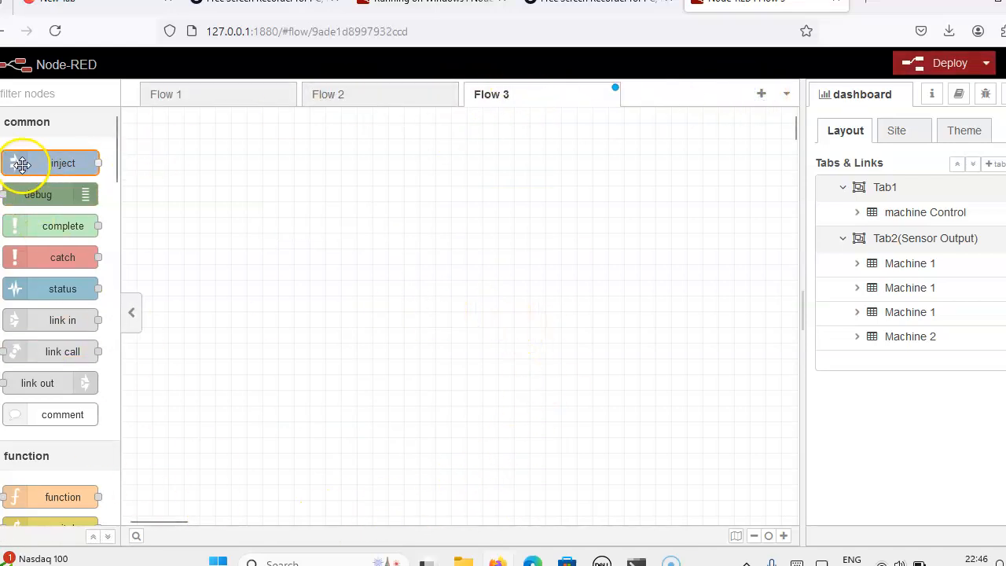
{"action": "mouse_move", "coordinate": [47, 352]}
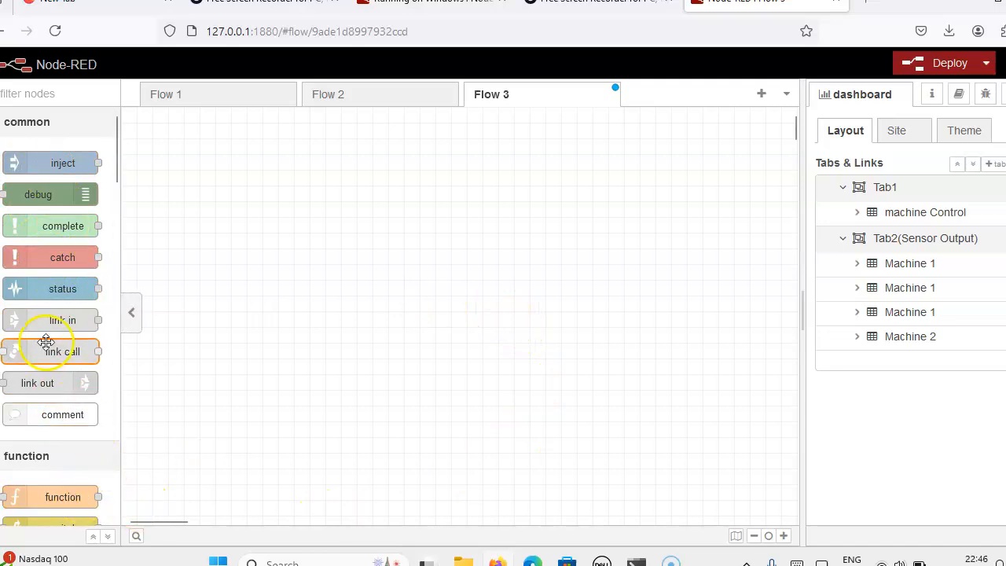
{"action": "mouse_move", "coordinate": [421, 250]}
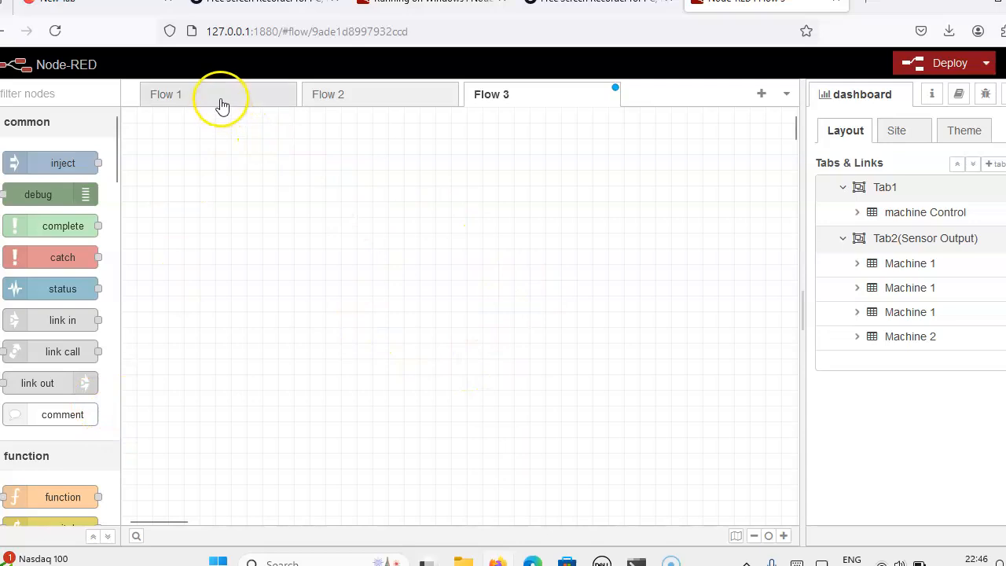
{"action": "left_click", "coordinate": [167, 95]}
{"action": "type", "text": "127"}
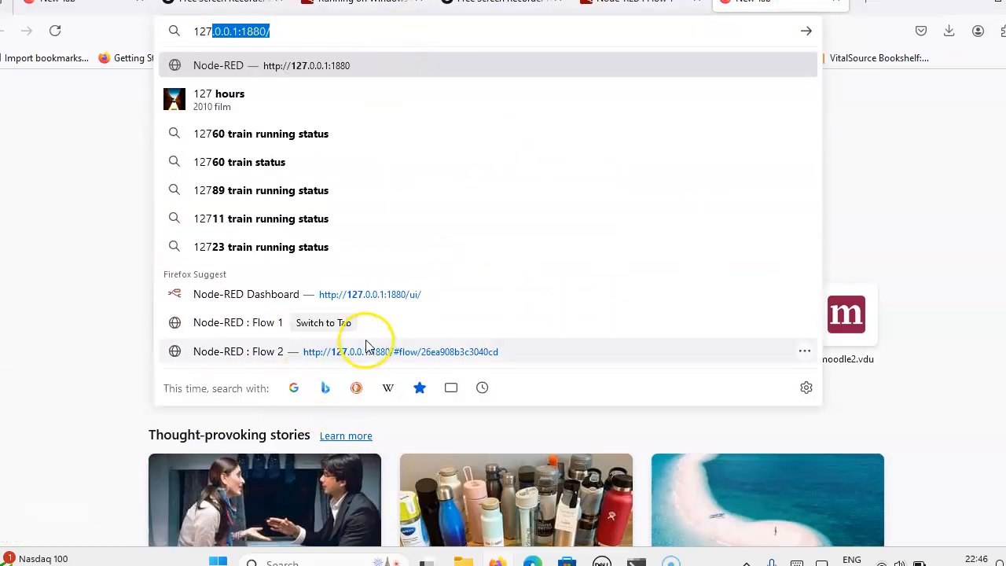
{"action": "left_click", "coordinate": [370, 294]}
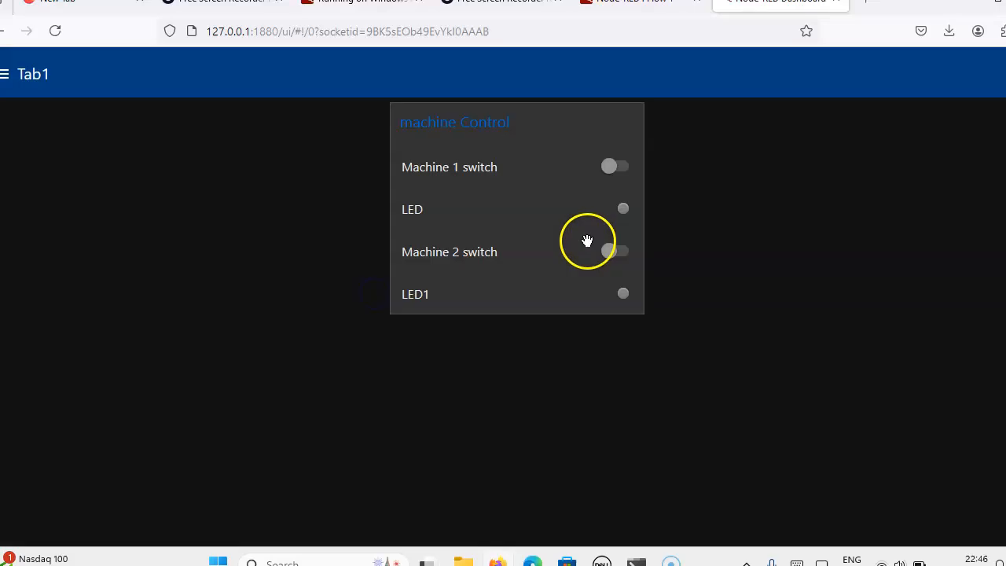
{"action": "mouse_move", "coordinate": [53, 116]}
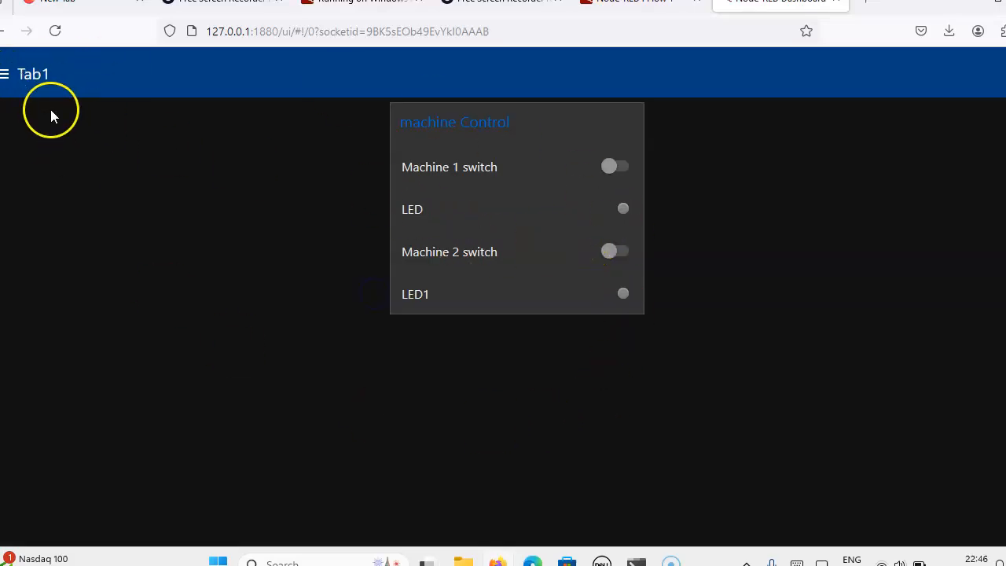
{"action": "left_click", "coordinate": [7, 74]}
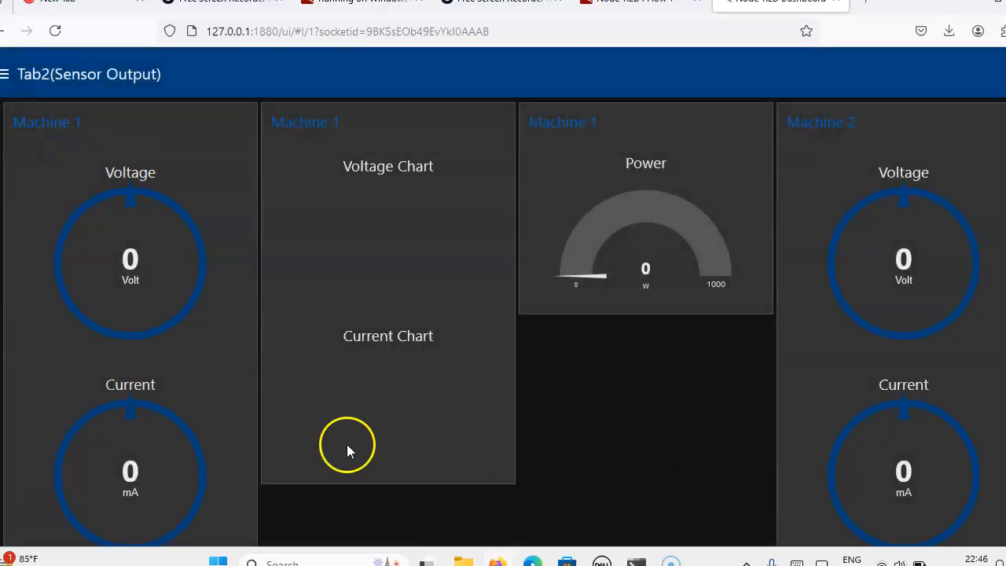
{"action": "mouse_move", "coordinate": [93, 141]}
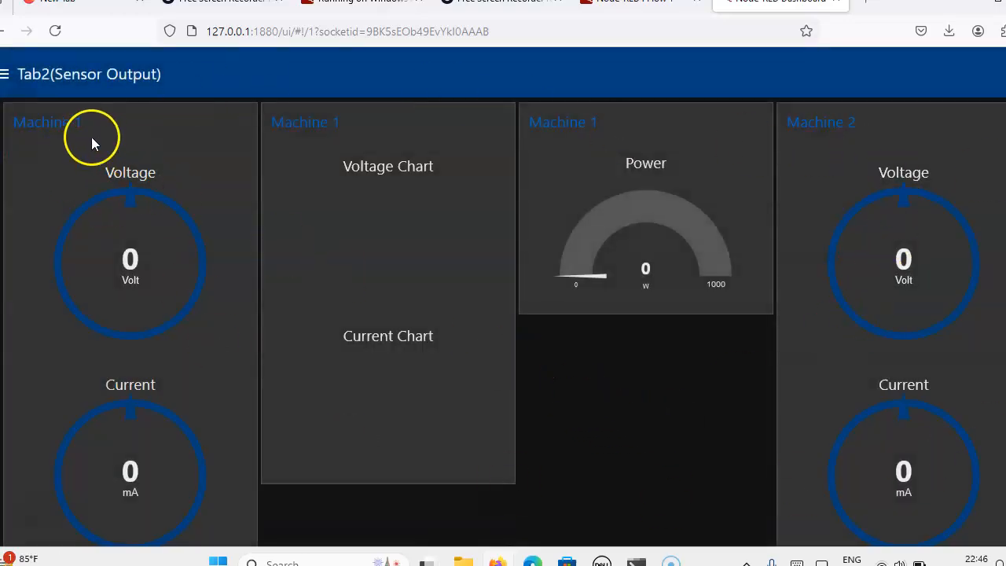
{"action": "mouse_move", "coordinate": [8, 73]}
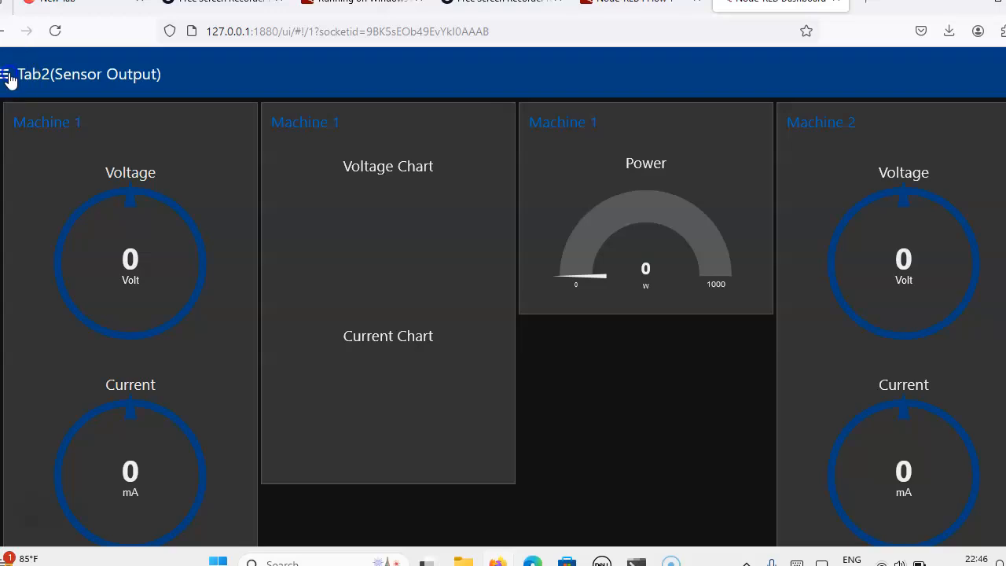
{"action": "left_click", "coordinate": [7, 74]}
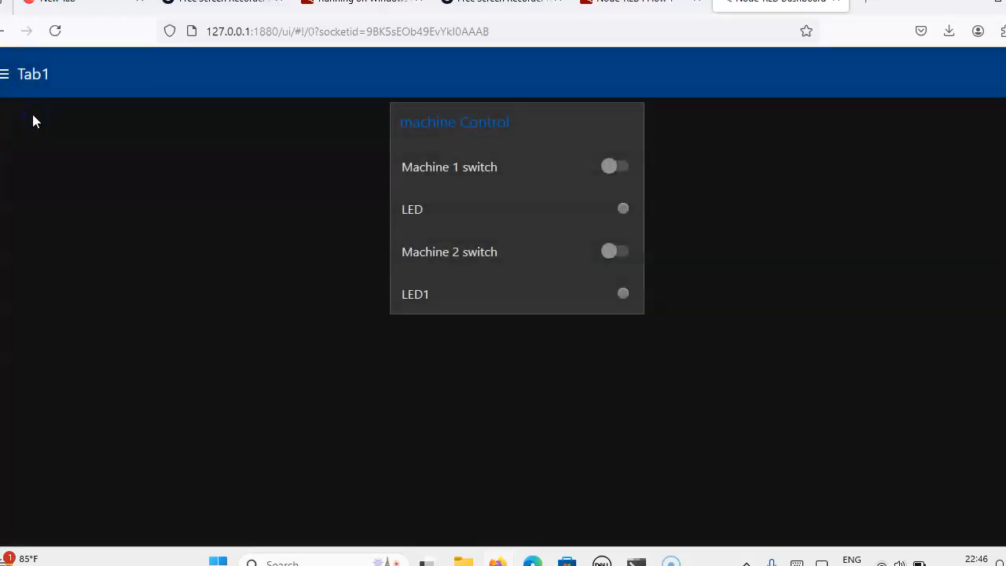
{"action": "mouse_move", "coordinate": [726, 122]}
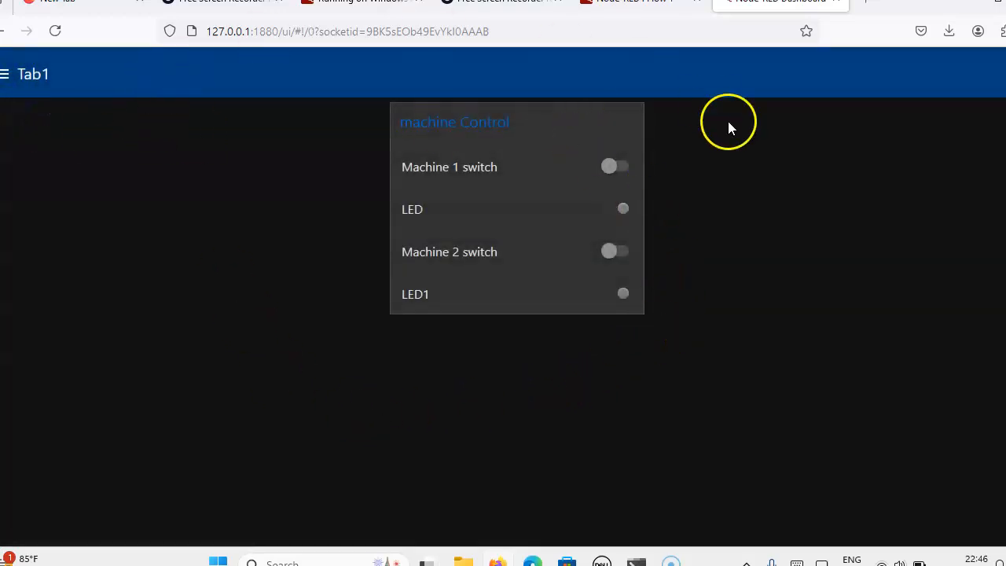
{"action": "mouse_move", "coordinate": [634, 151]}
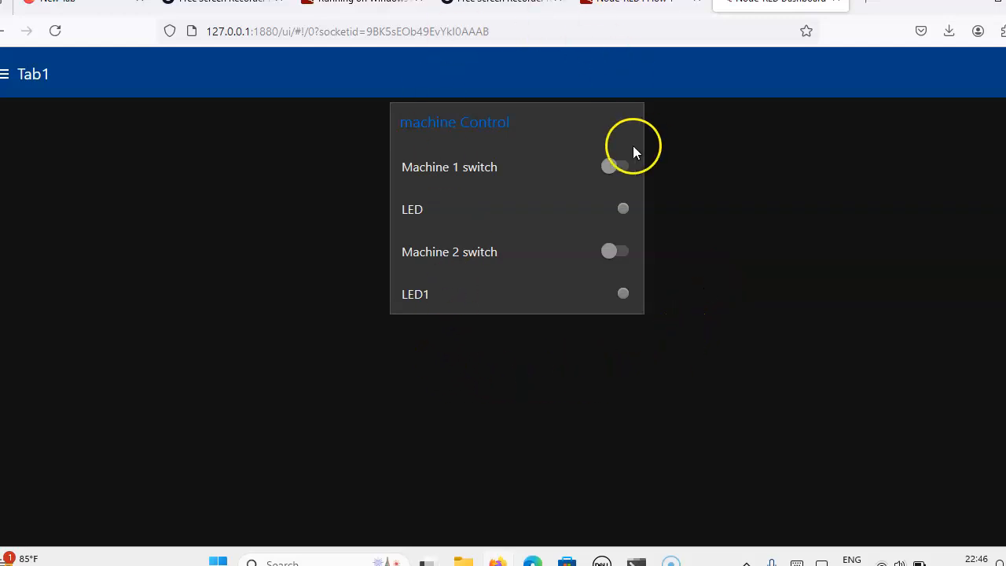